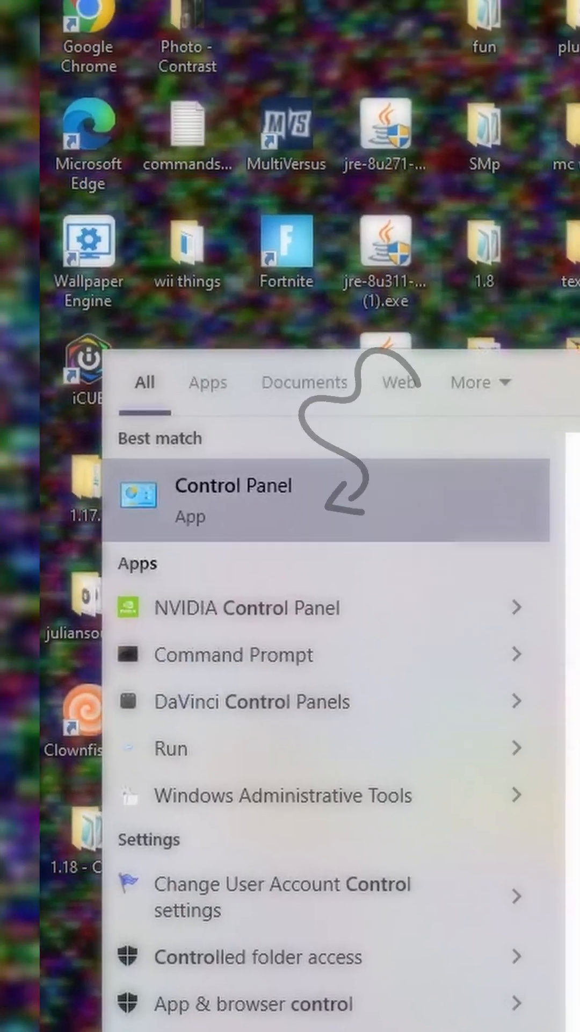
# - Launch Control Panel from the Start menu search results
pyautogui.click(233, 499)
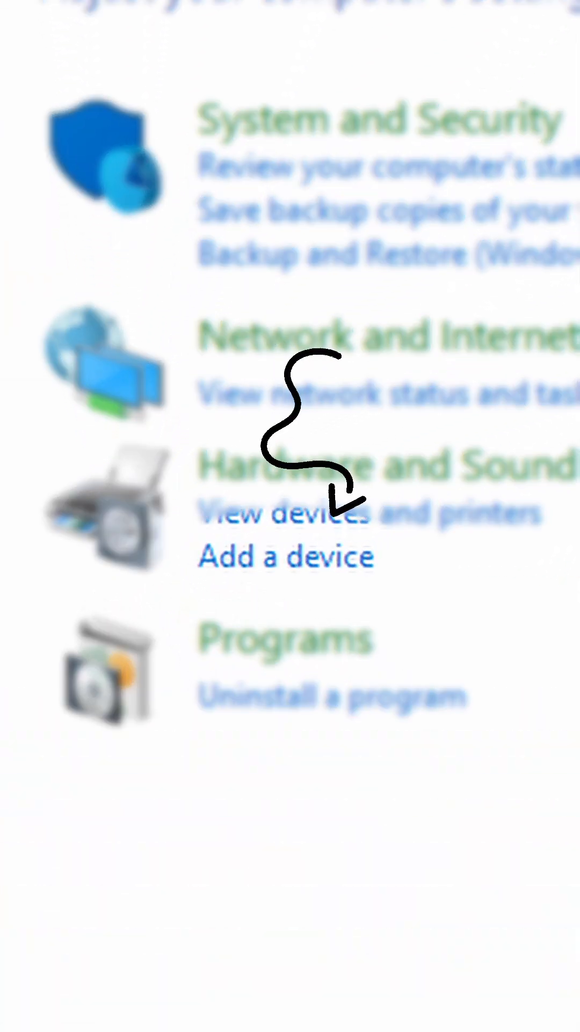
# - Start Add a device pairing and continue past the passcode step with no passcode
pyautogui.click(286, 556)
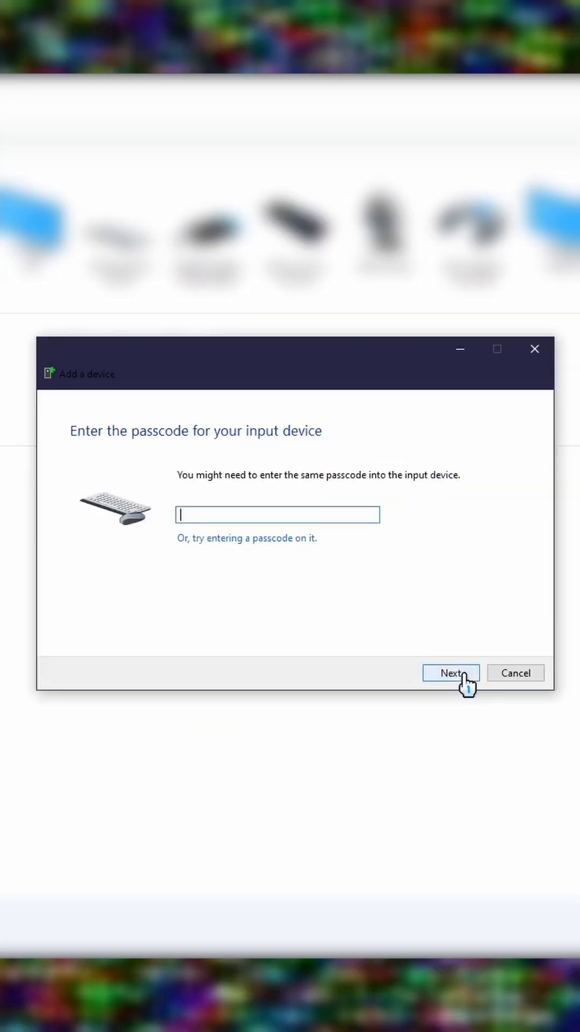
pyautogui.click(451, 673)
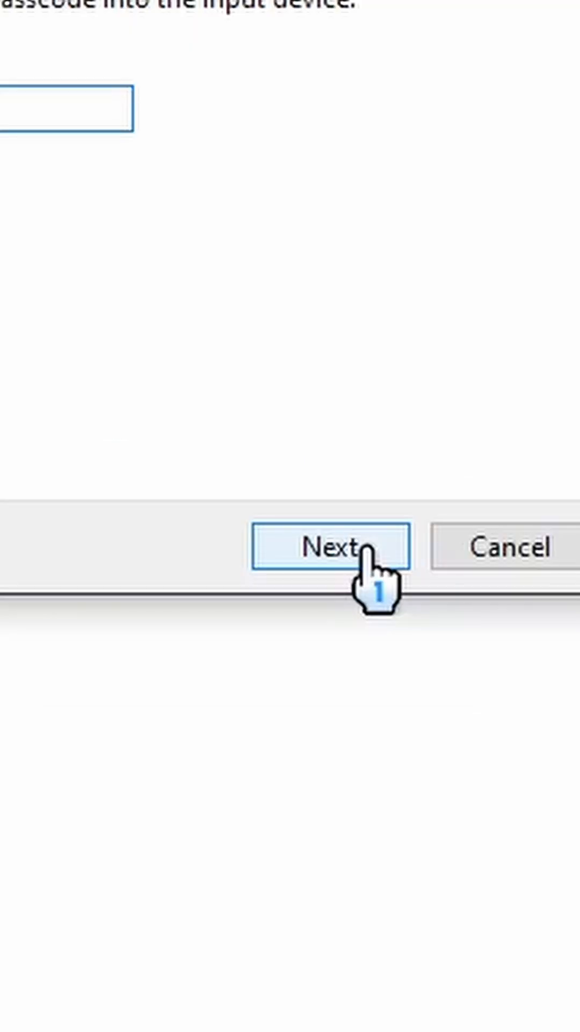
pyautogui.click(332, 547)
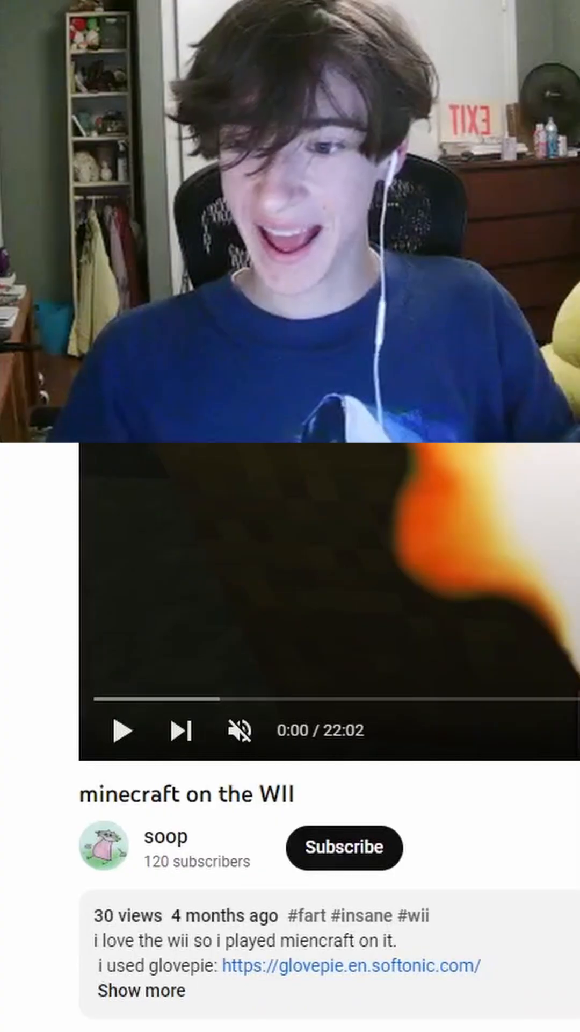
# - Start playback of the 'minecraft on the WII' YouTube video
pyautogui.scroll(-3)
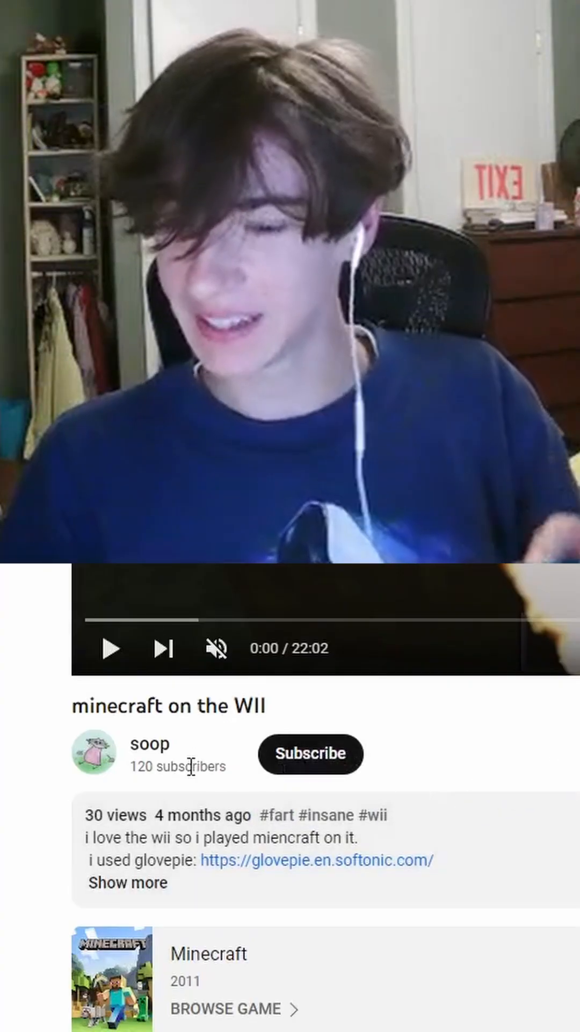
pyautogui.click(111, 649)
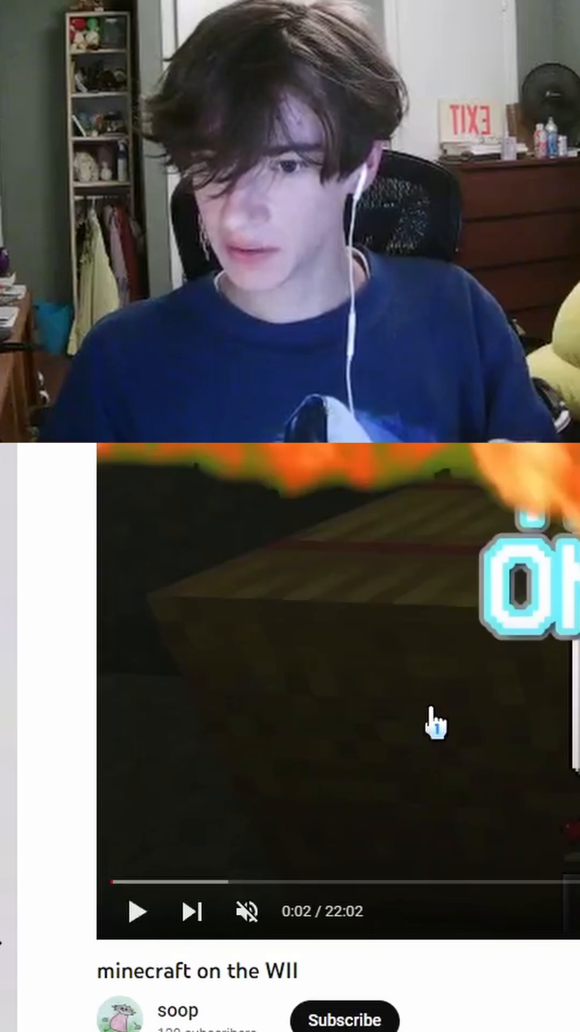
pyautogui.click(136, 911)
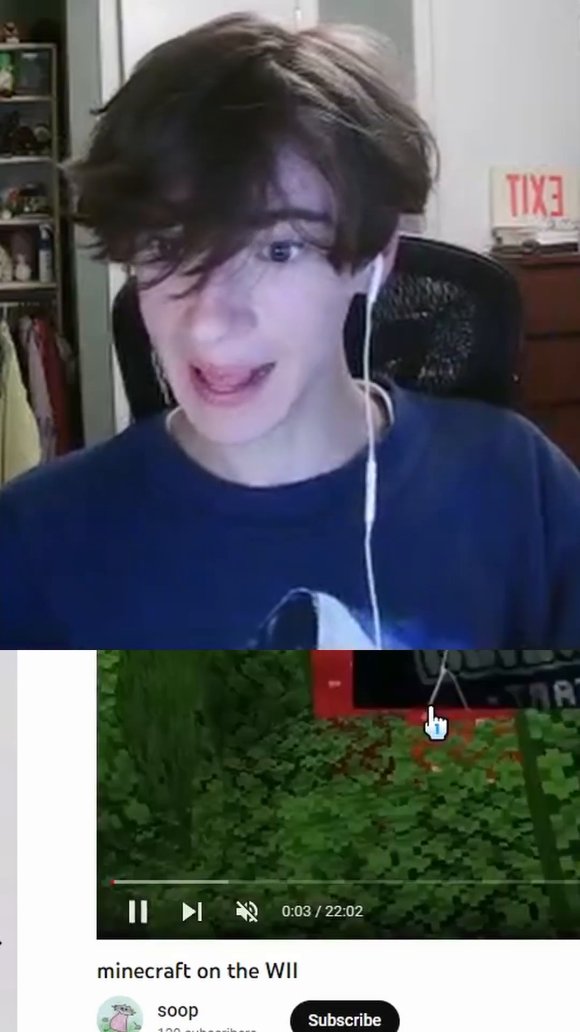